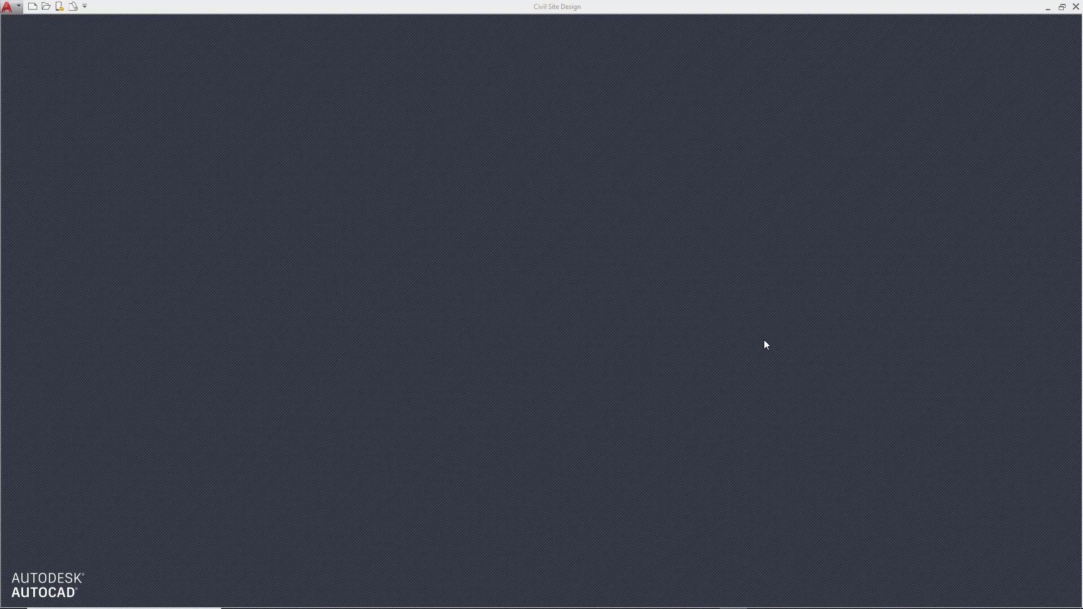
{"action": "mouse_move", "coordinate": [727, 343]}
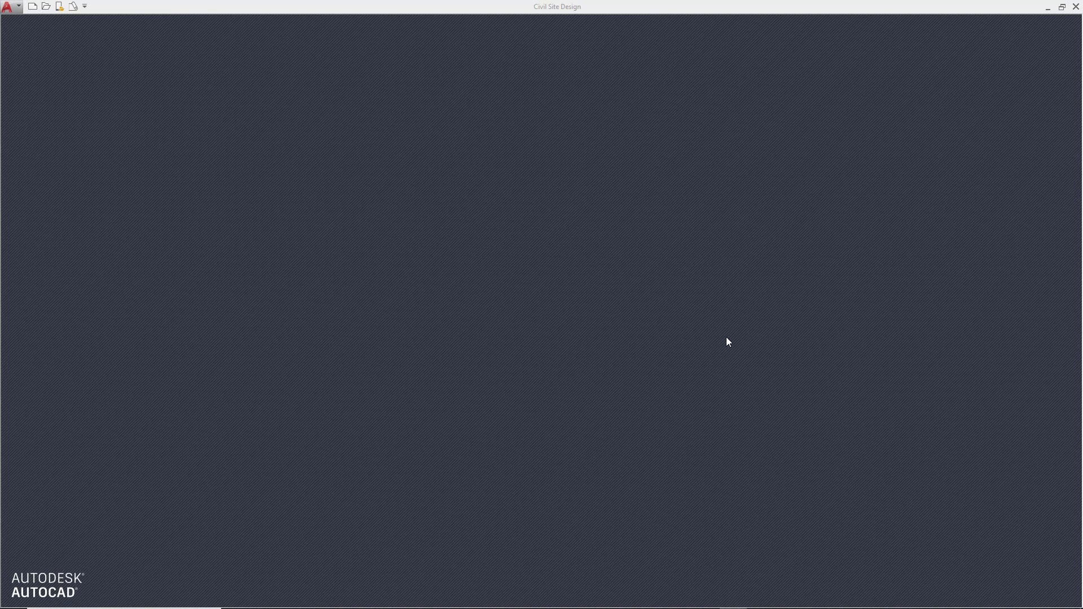
{"action": "mouse_move", "coordinate": [213, 230]}
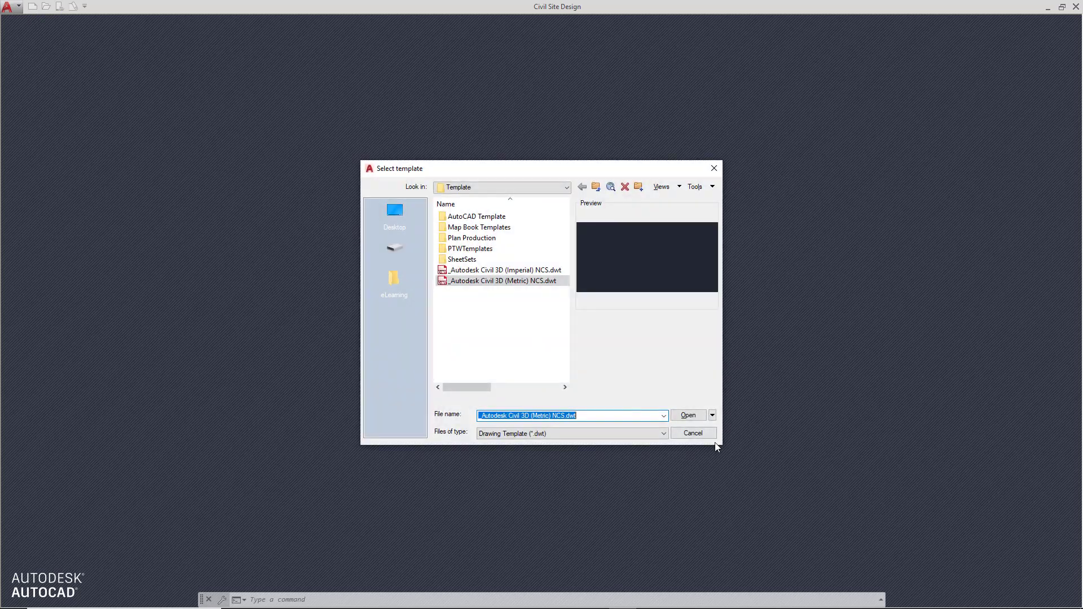
Create the blank drawing Drawing3 from the _Autodesk Civil 3D (Metric) NCS.dwt template
{"action": "left_click", "coordinate": [688, 415]}
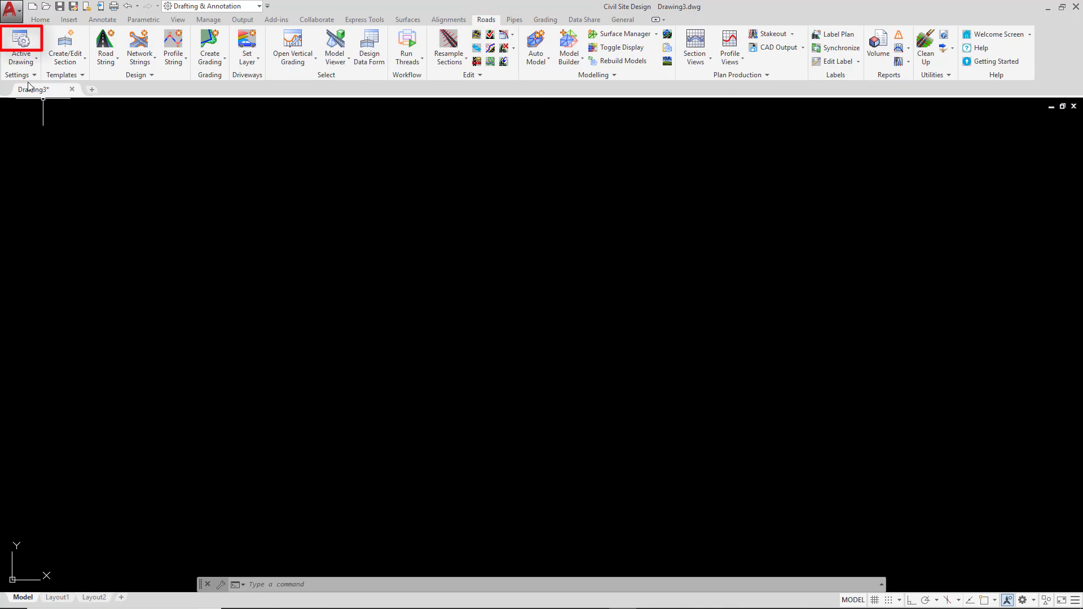
{"action": "mouse_move", "coordinate": [20, 45]}
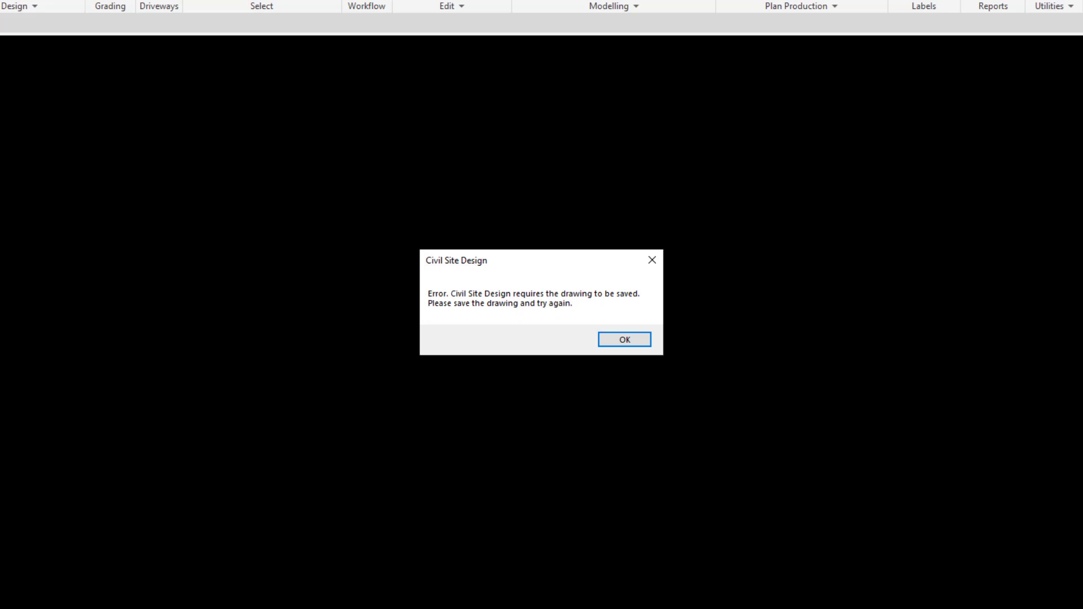
{"action": "mouse_move", "coordinate": [495, 248]}
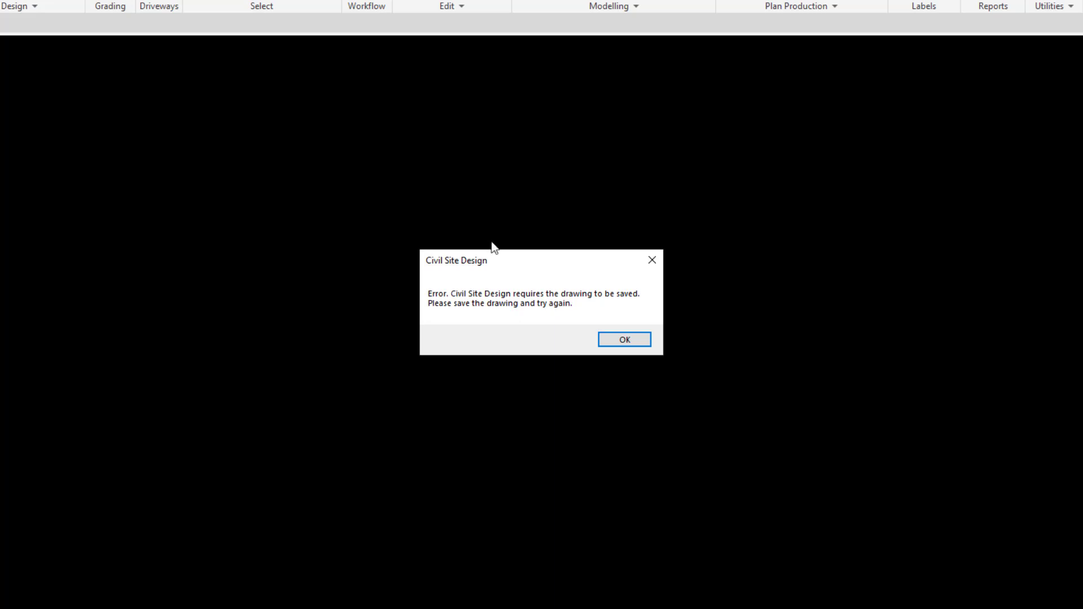
{"action": "mouse_move", "coordinate": [512, 365]}
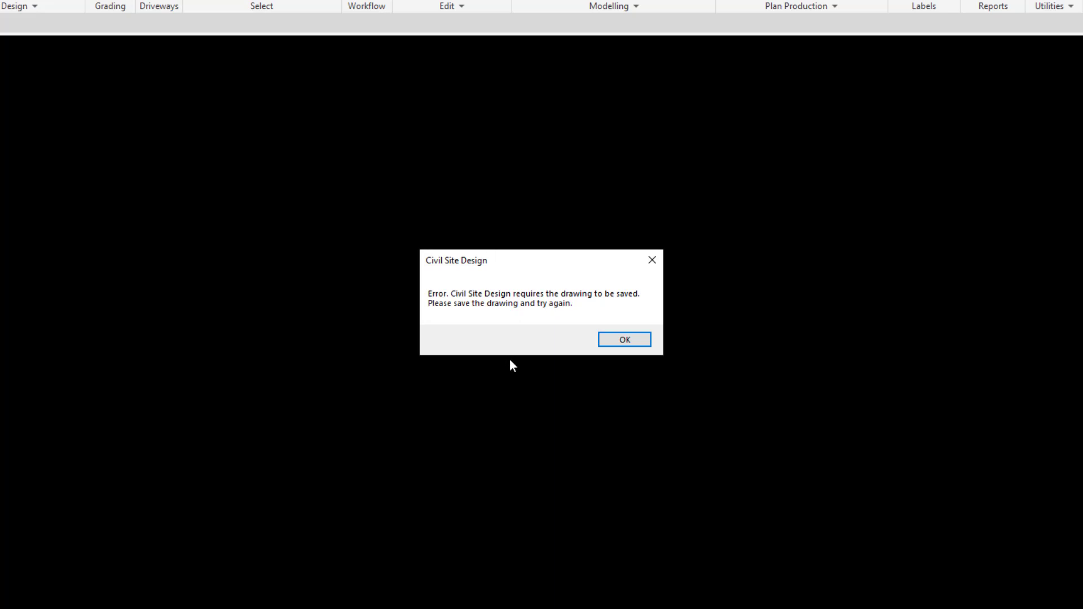
Acknowledge the drawing-must-be-saved error and begin saving Drawing3
{"action": "left_click", "coordinate": [623, 340]}
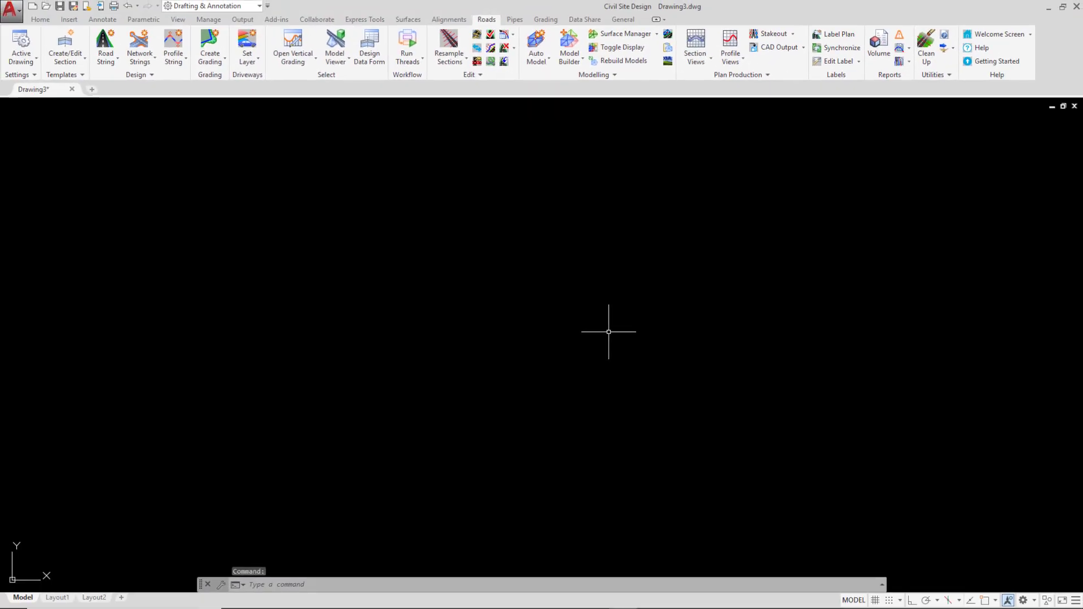
{"action": "mouse_move", "coordinate": [376, 260]}
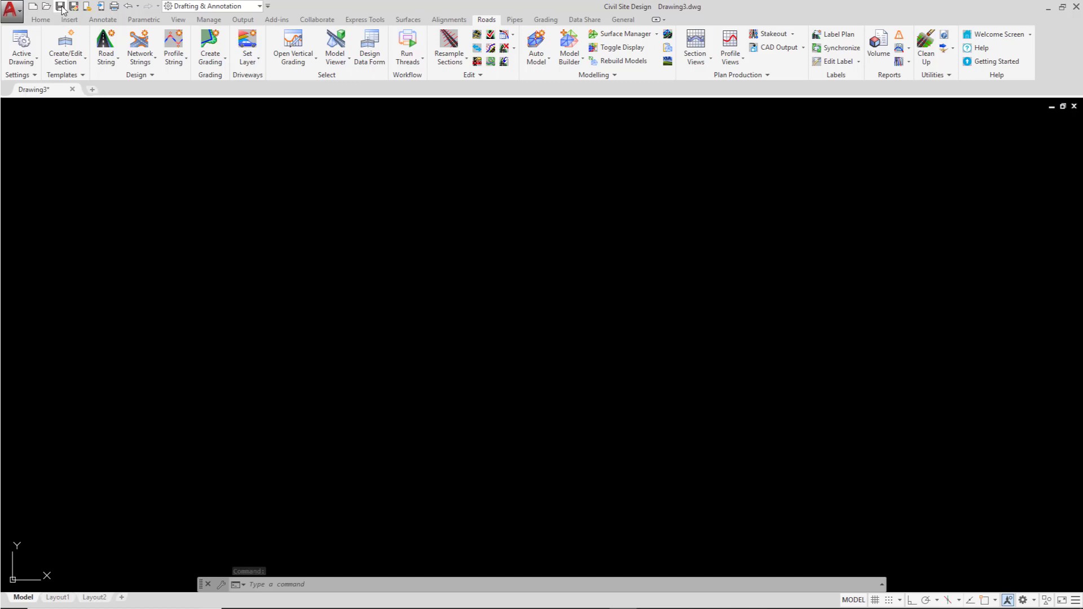
{"action": "left_click", "coordinate": [60, 7]}
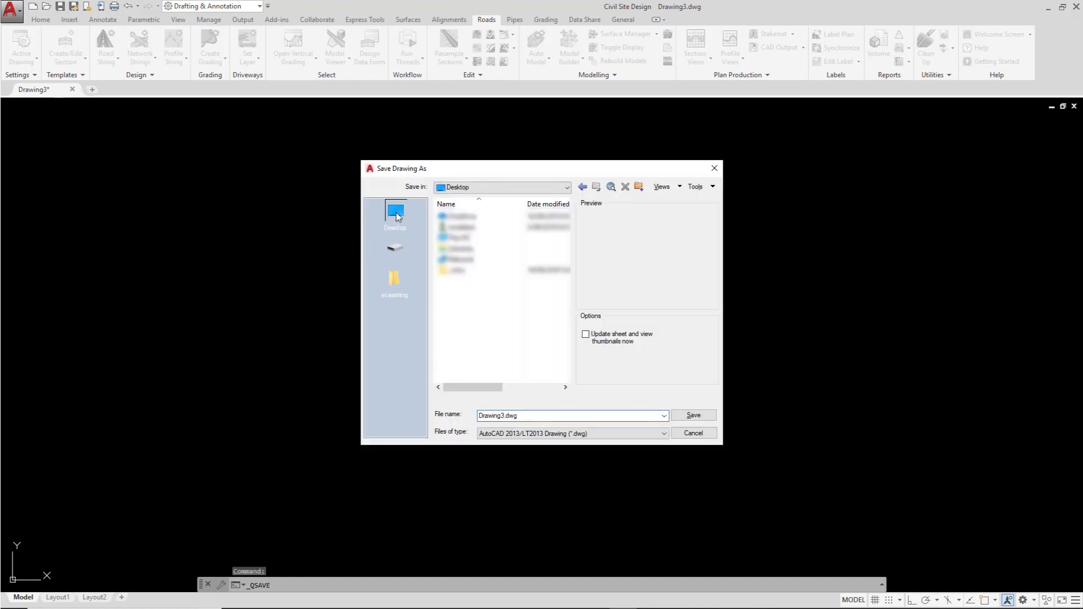
Save the drawing to the Desktop under the default name Drawing3.dwg
{"action": "left_click", "coordinate": [567, 415]}
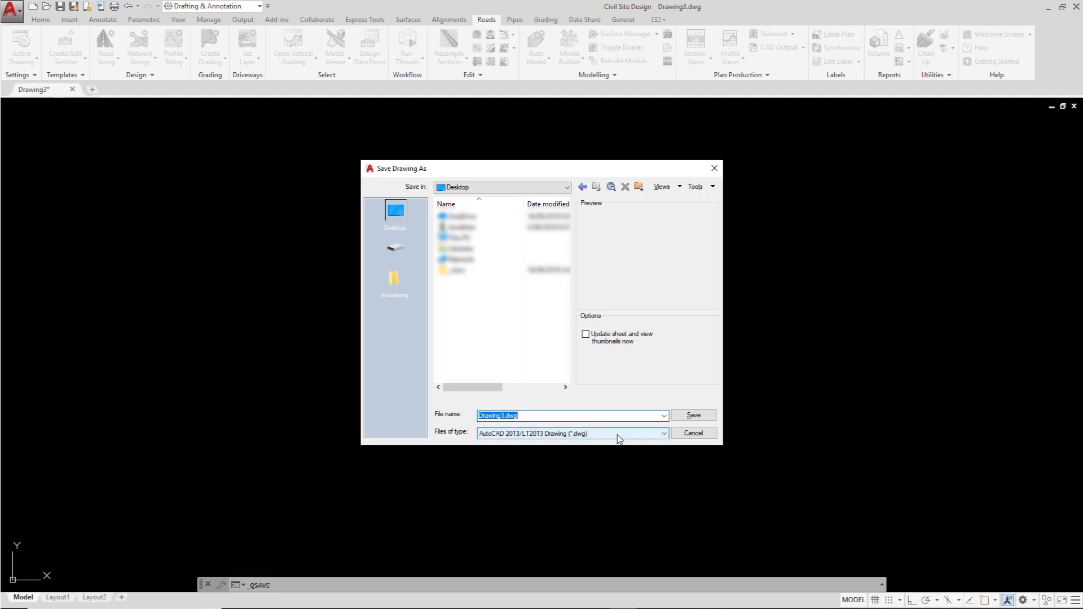
{"action": "mouse_move", "coordinate": [623, 426]}
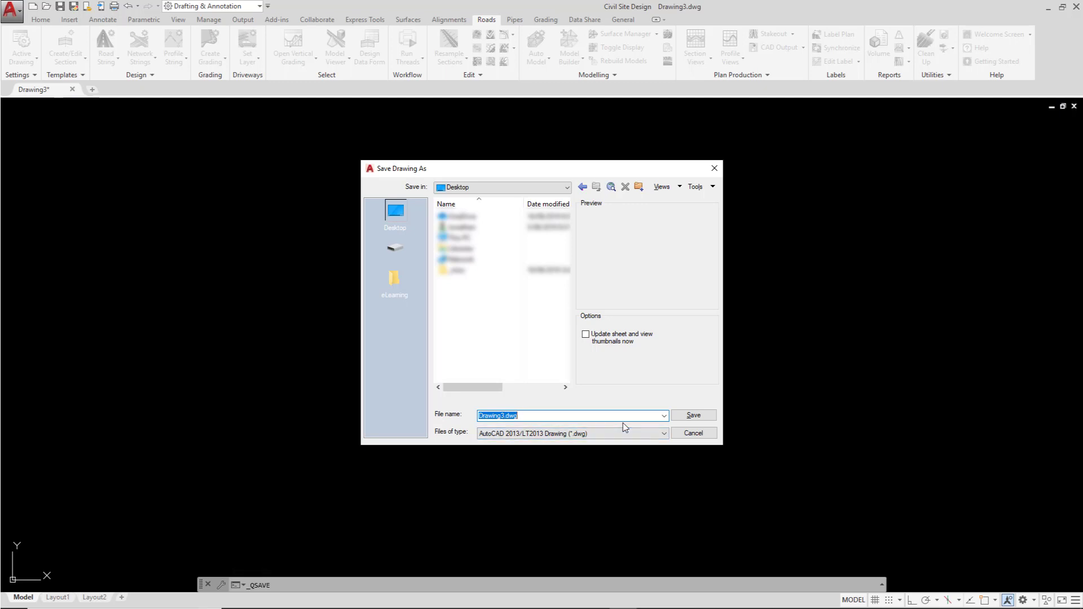
{"action": "mouse_move", "coordinate": [679, 429]}
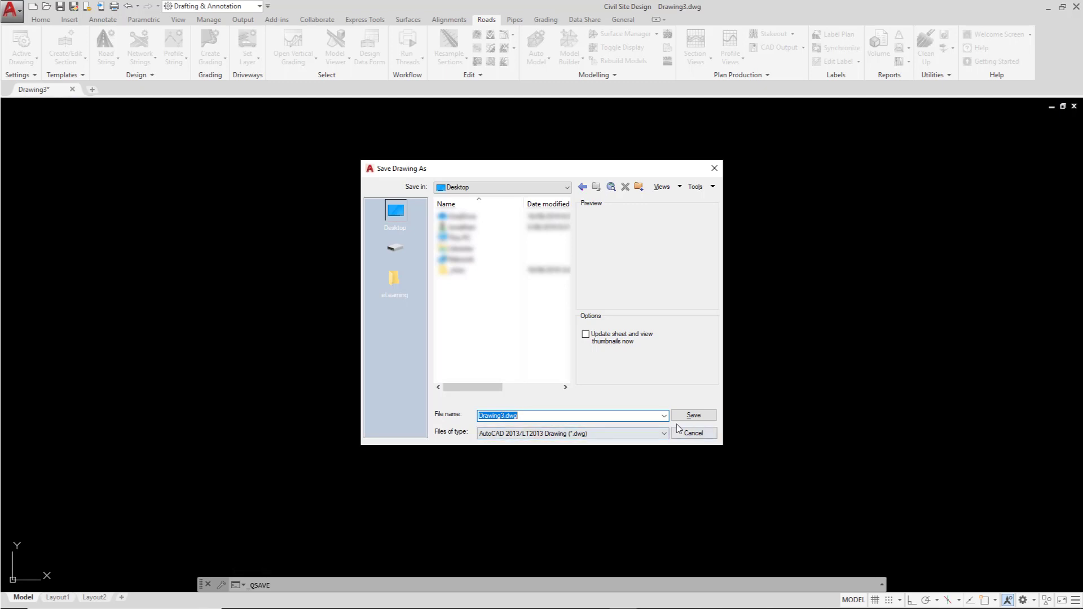
{"action": "left_click", "coordinate": [691, 415]}
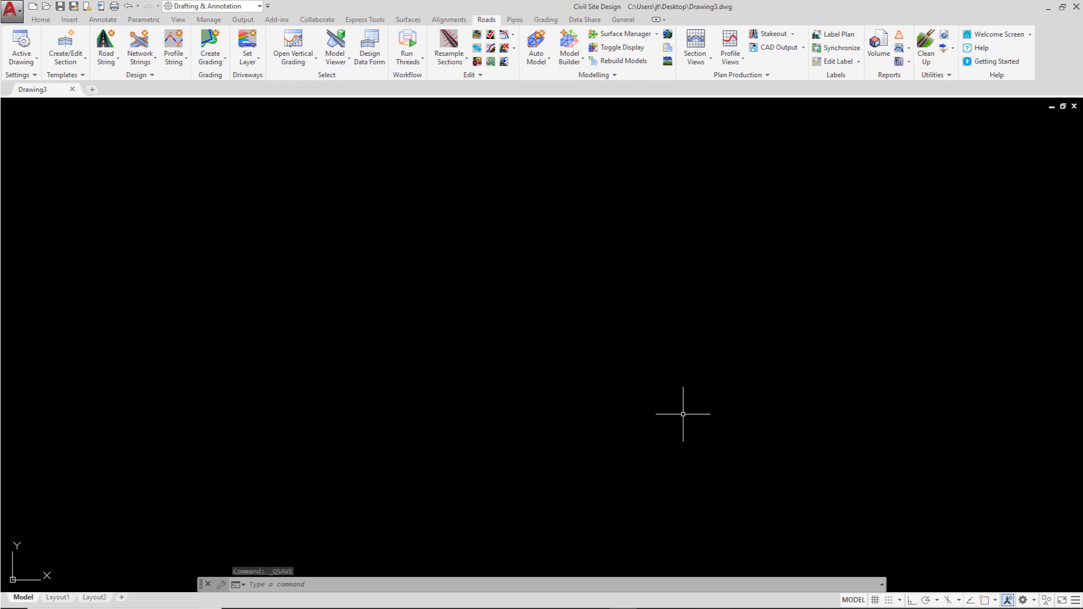
{"action": "mouse_move", "coordinate": [495, 328]}
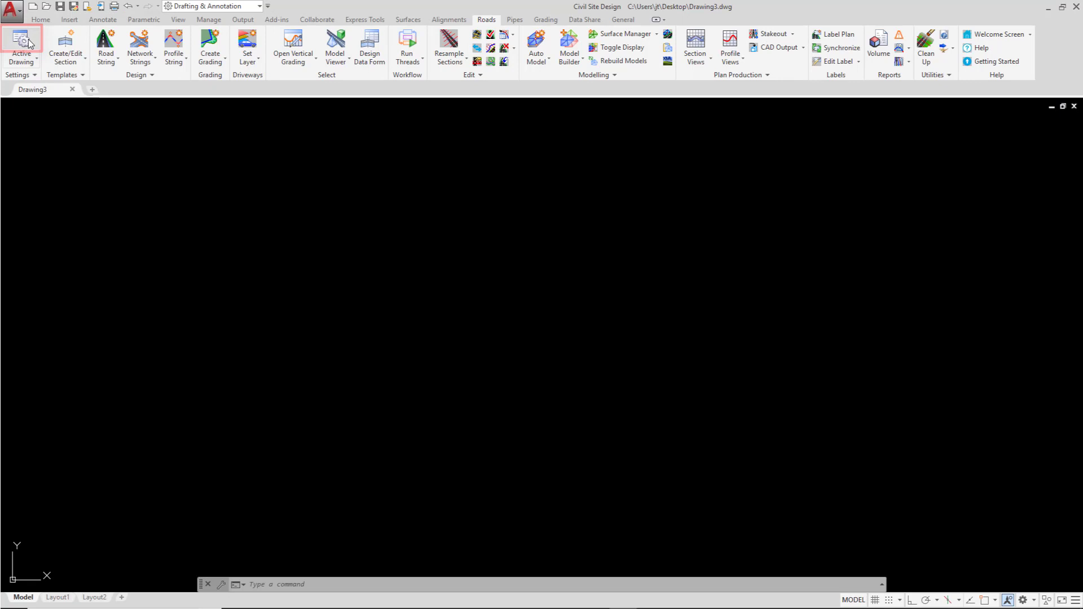
{"action": "left_click", "coordinate": [21, 48]}
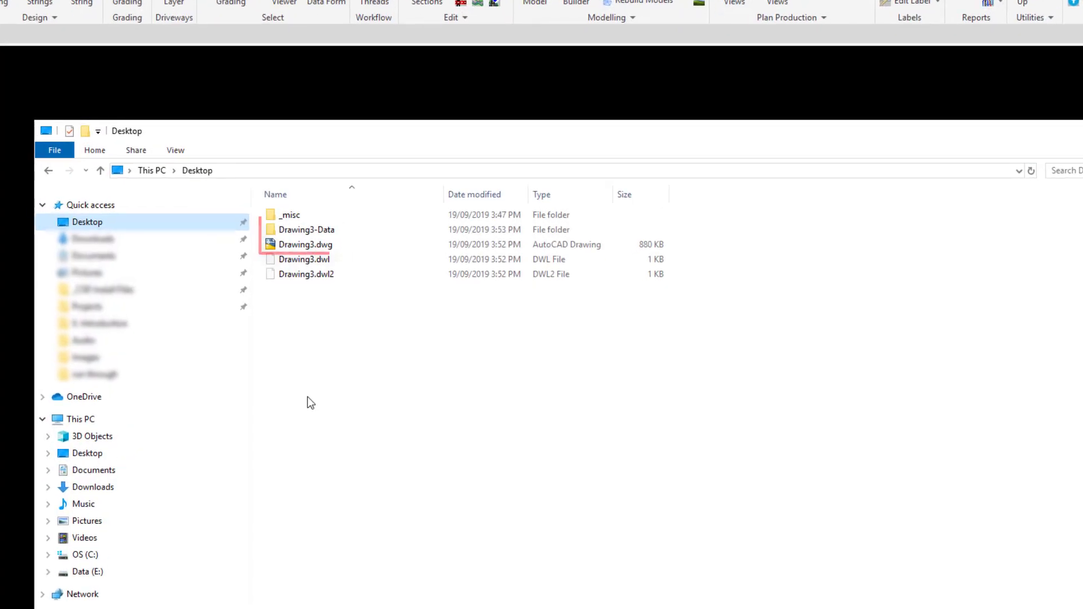
Highlight the Drawing3-Data folder that appeared beside Drawing3.dwg on the Desktop
{"action": "left_click", "coordinate": [306, 229]}
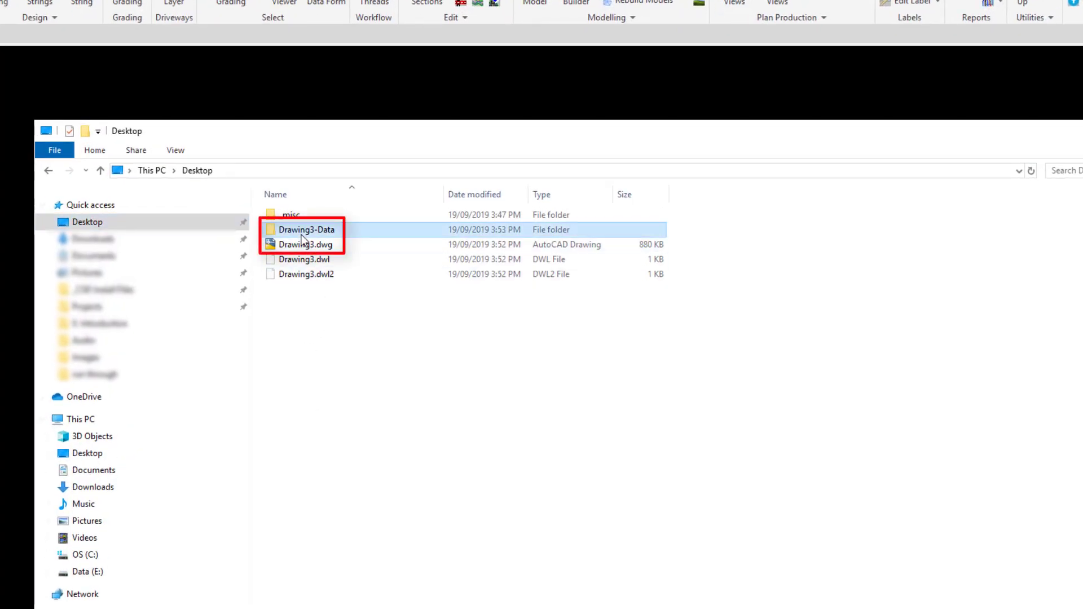